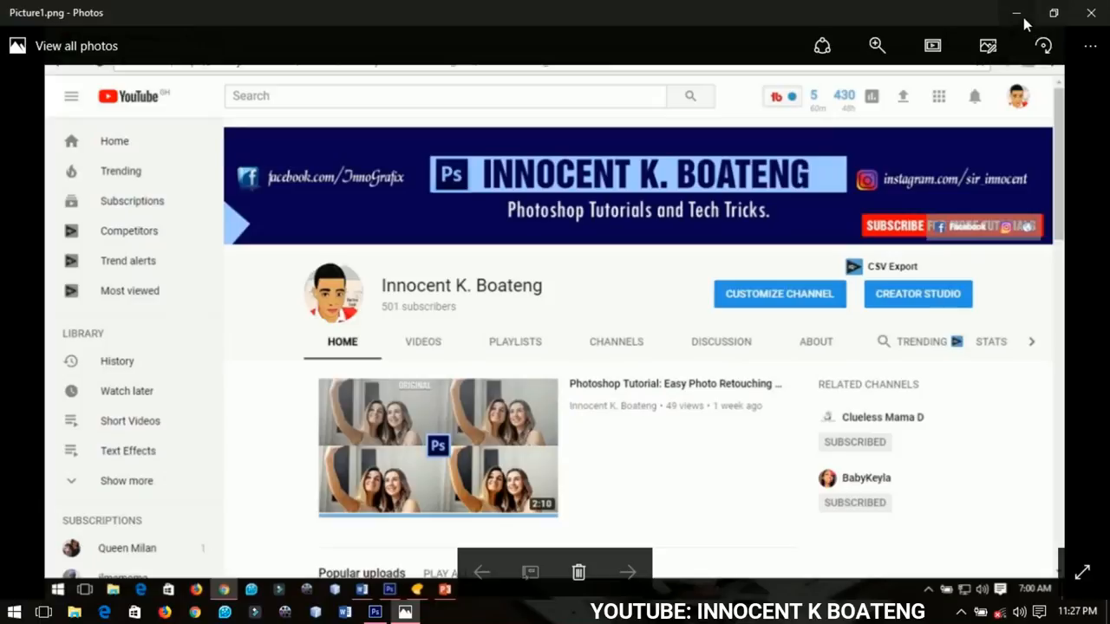
pyautogui.moveTo(985, 46)
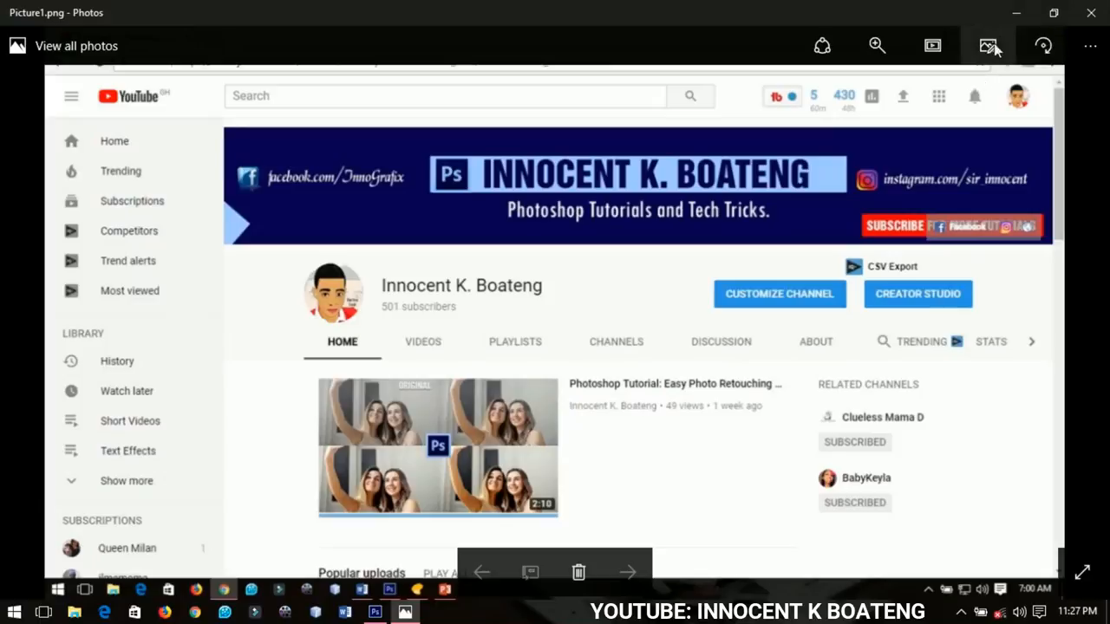
pyautogui.moveTo(1013, 14)
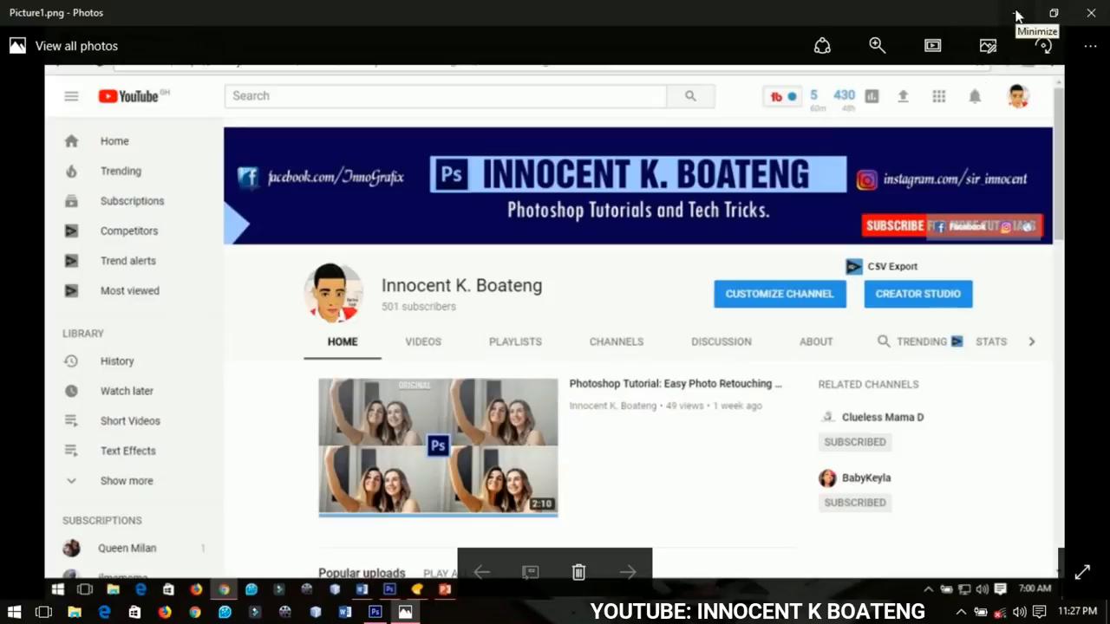
pyautogui.moveTo(945, 146)
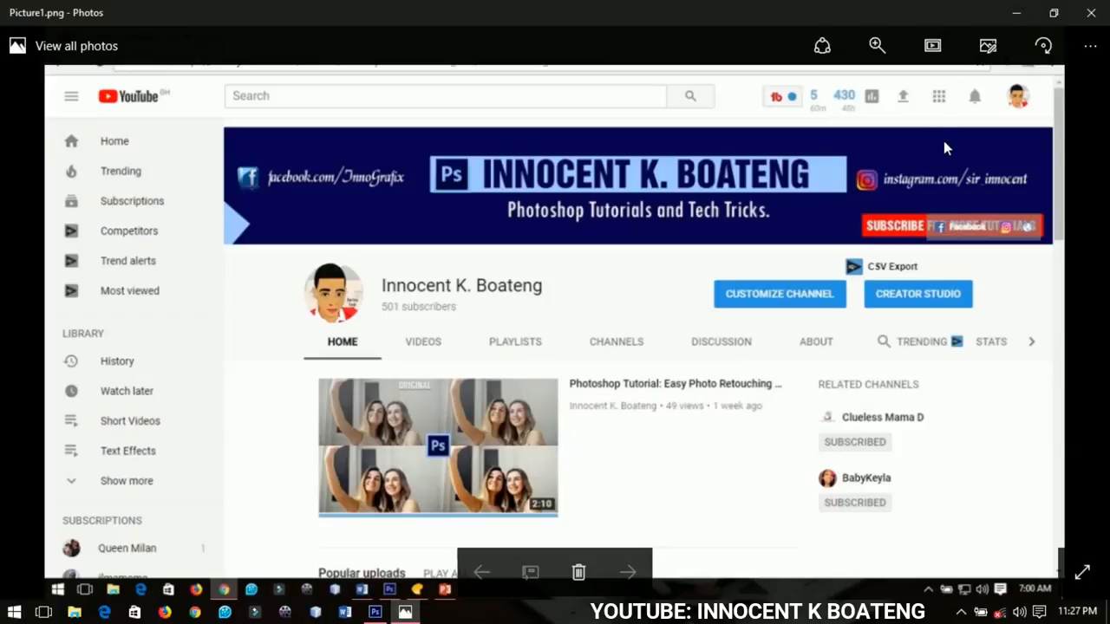
pyautogui.moveTo(966, 118)
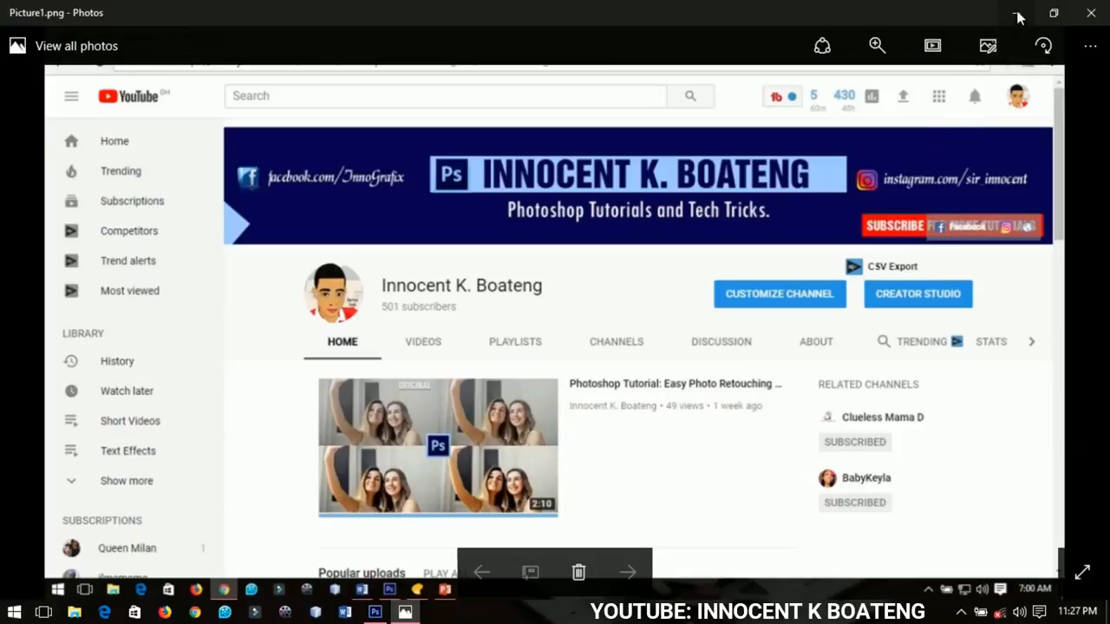
pyautogui.moveTo(1017, 14)
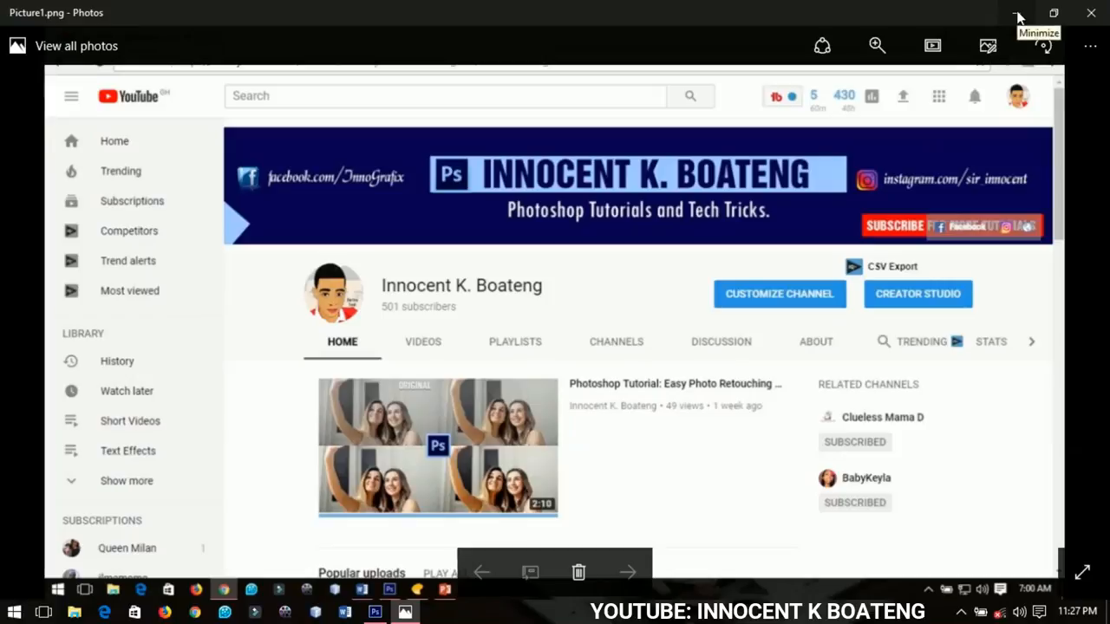
pyautogui.moveTo(904, 235)
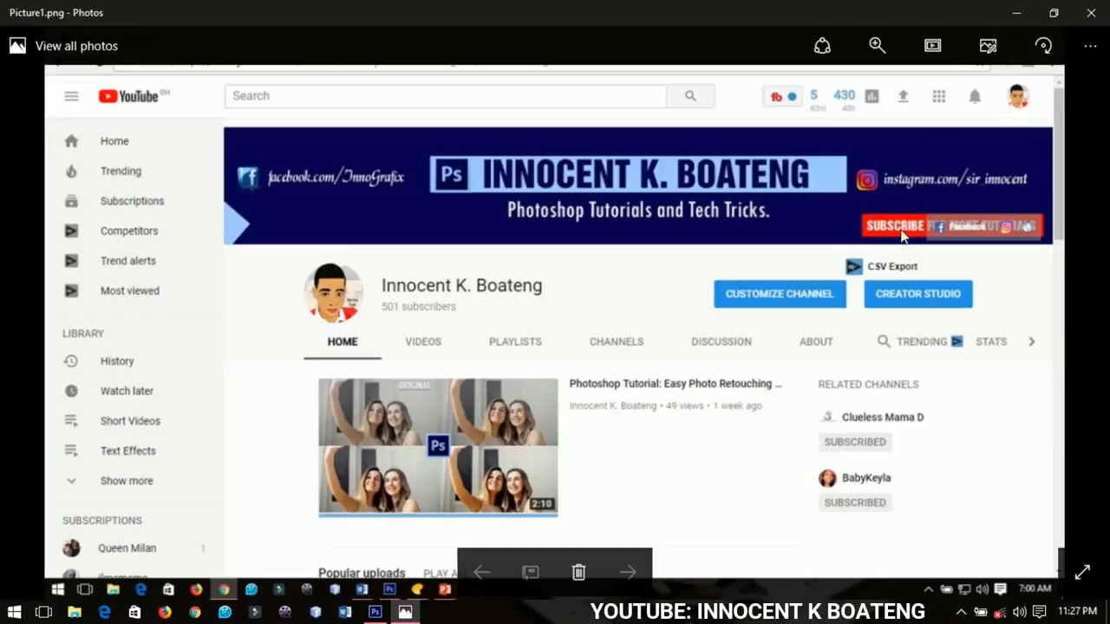
pyautogui.moveTo(340, 302)
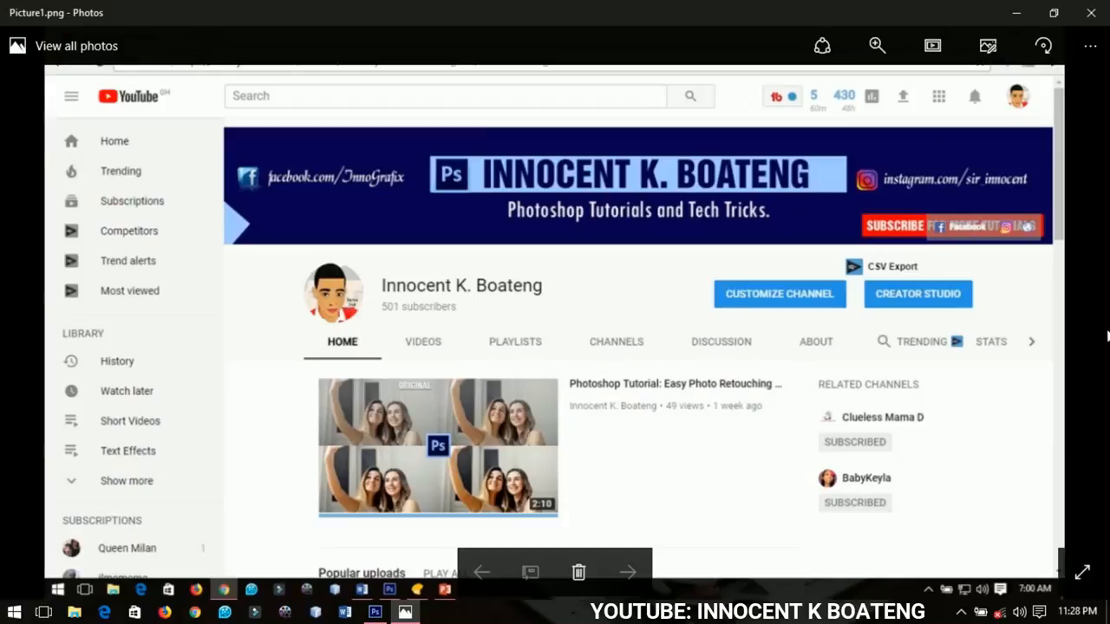
pyautogui.moveTo(1048, 312)
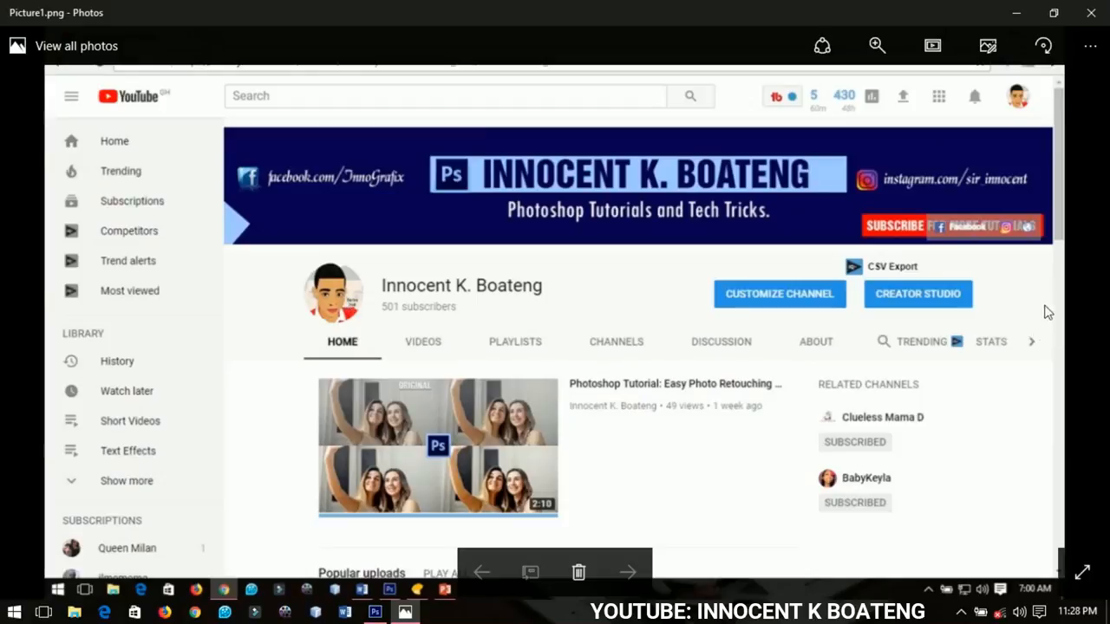
pyautogui.moveTo(722, 172)
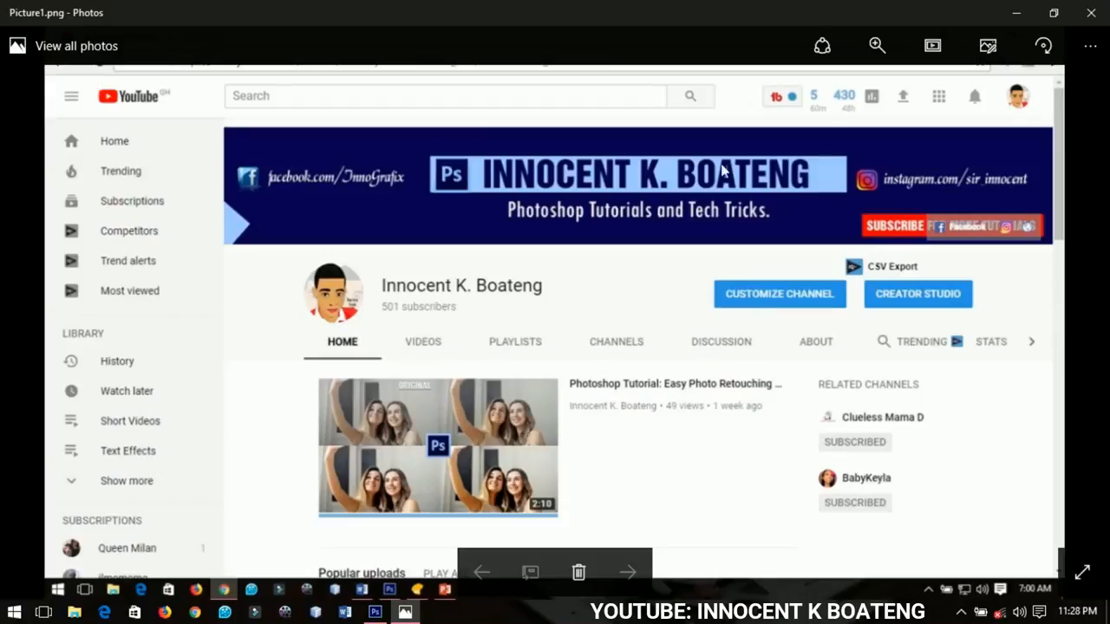
pyautogui.moveTo(901, 198)
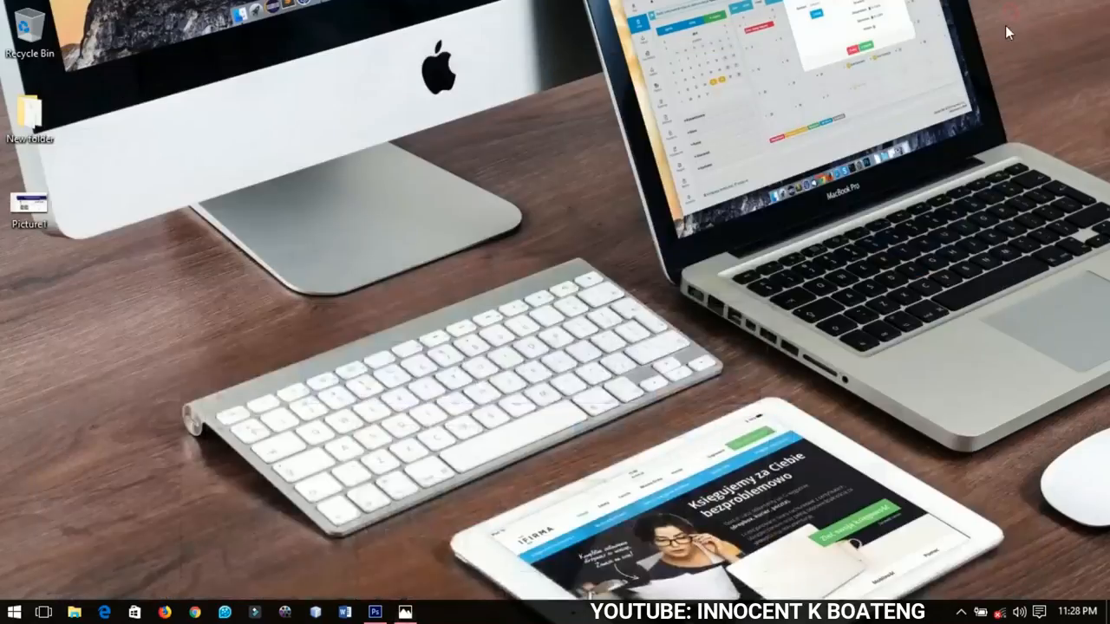
# Bring Photoshop's empty workspace to the front from the taskbar
pyautogui.click(372, 610)
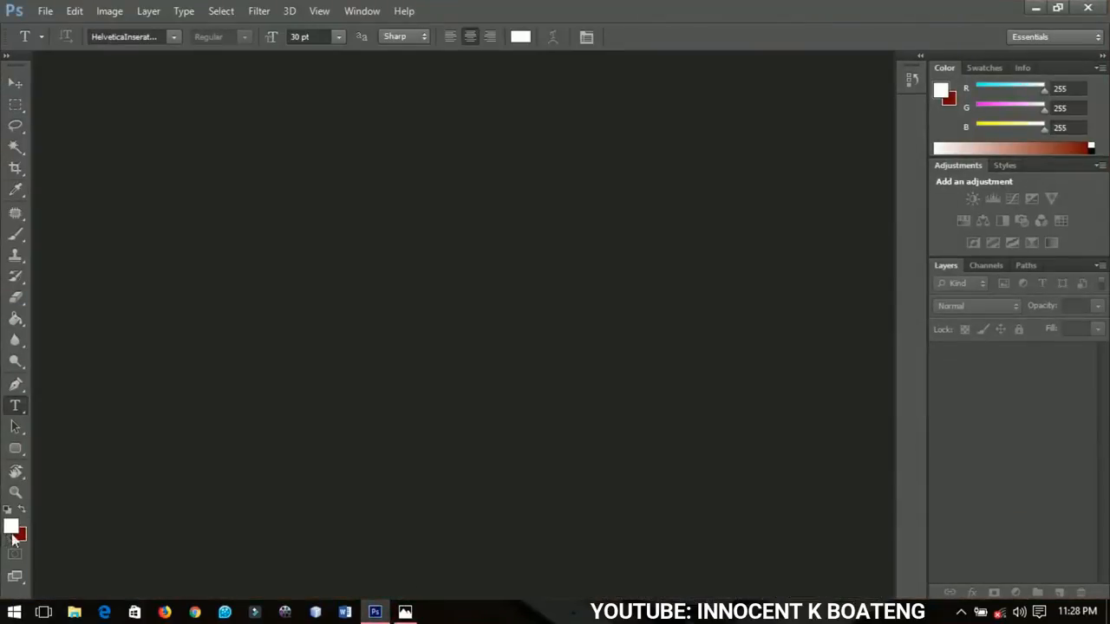
# Open the Color Picker for the foreground color swatch (white, 255 255 255)
pyautogui.click(10, 524)
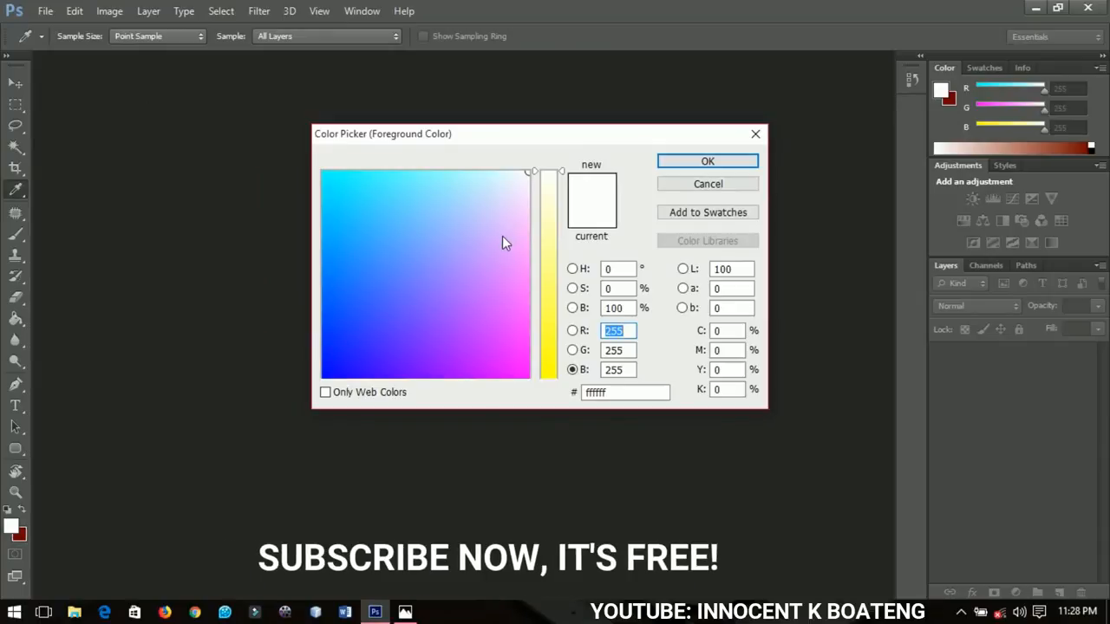
pyautogui.moveTo(508, 250)
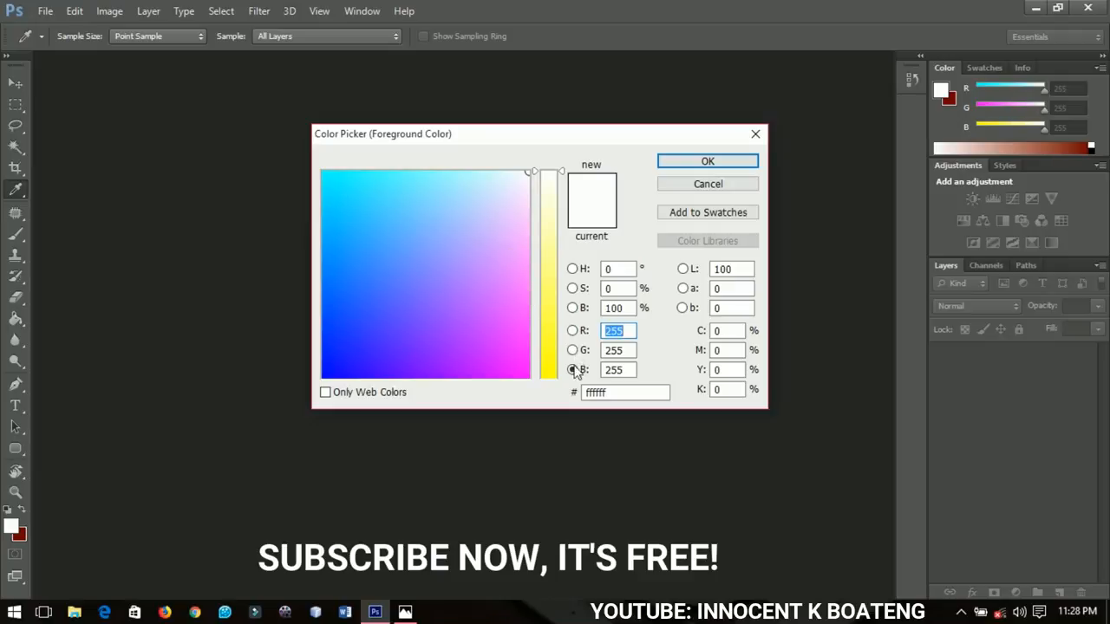
pyautogui.click(572, 370)
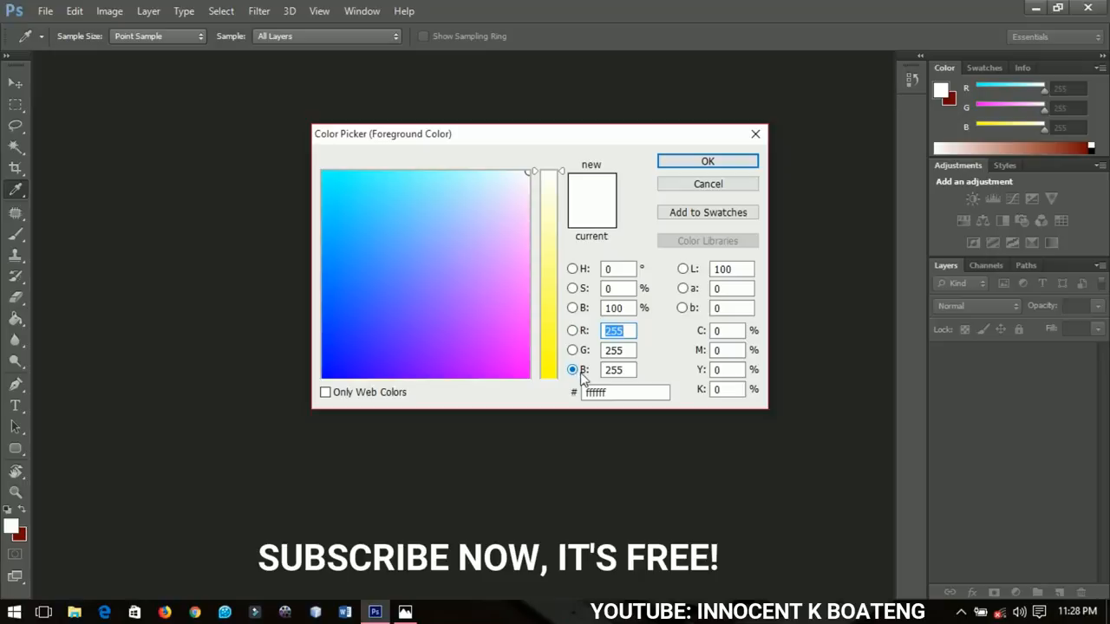
pyautogui.moveTo(587, 309)
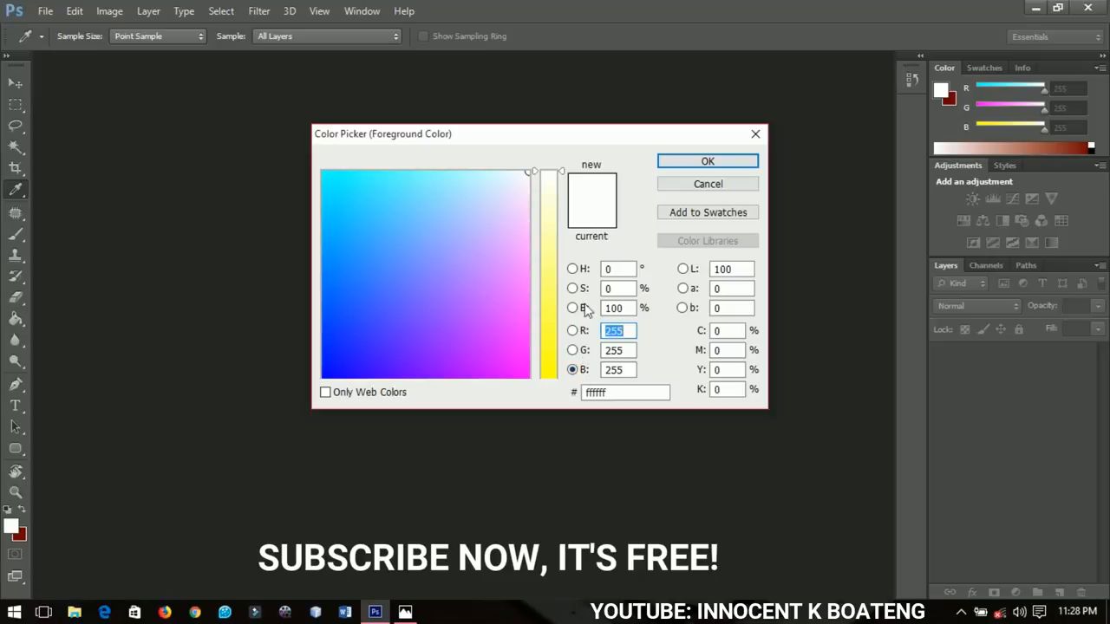
pyautogui.moveTo(586, 274)
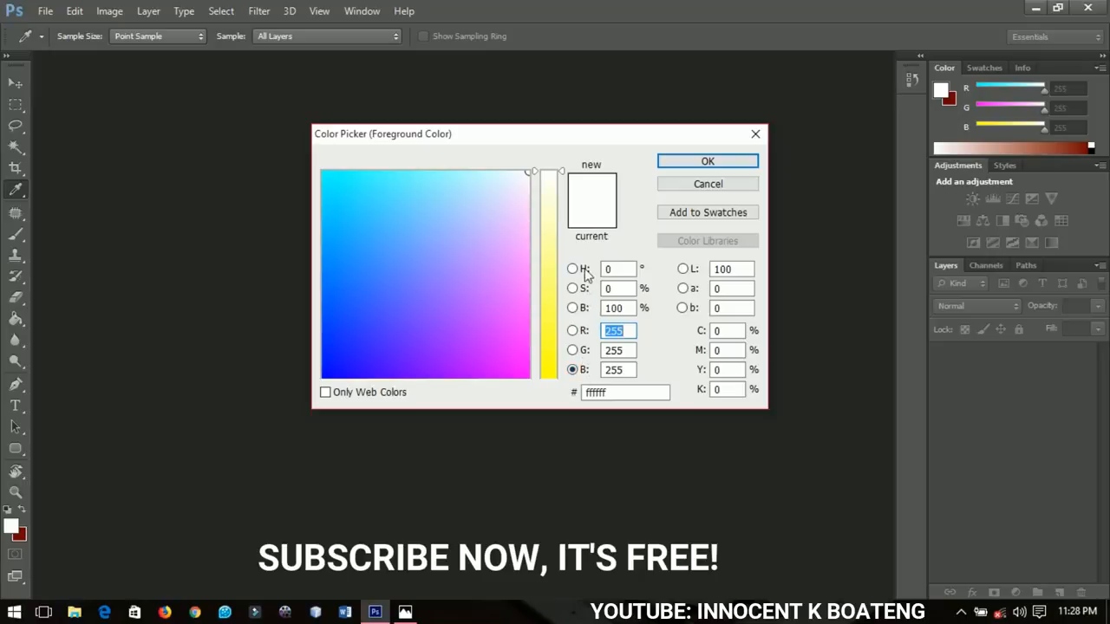
pyautogui.moveTo(489, 262)
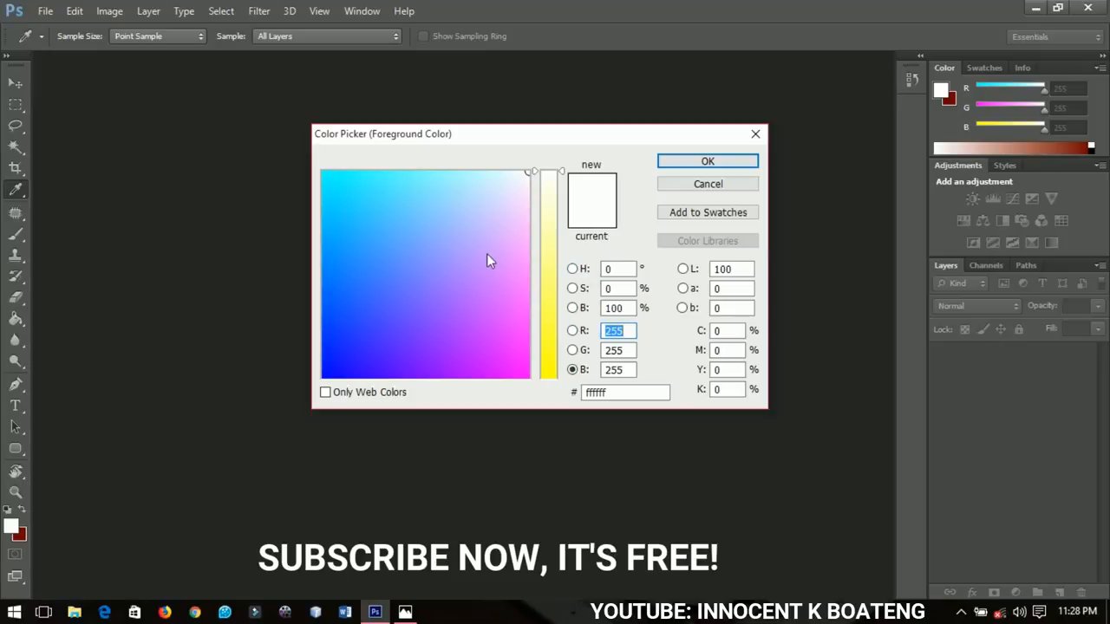
pyautogui.click(572, 350)
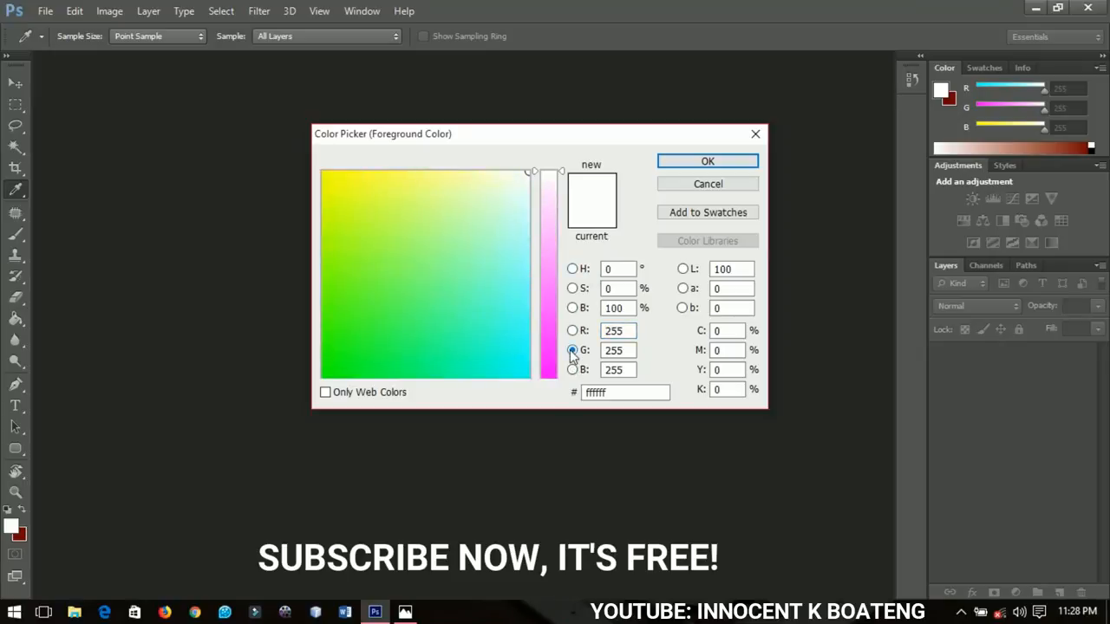
pyautogui.click(572, 329)
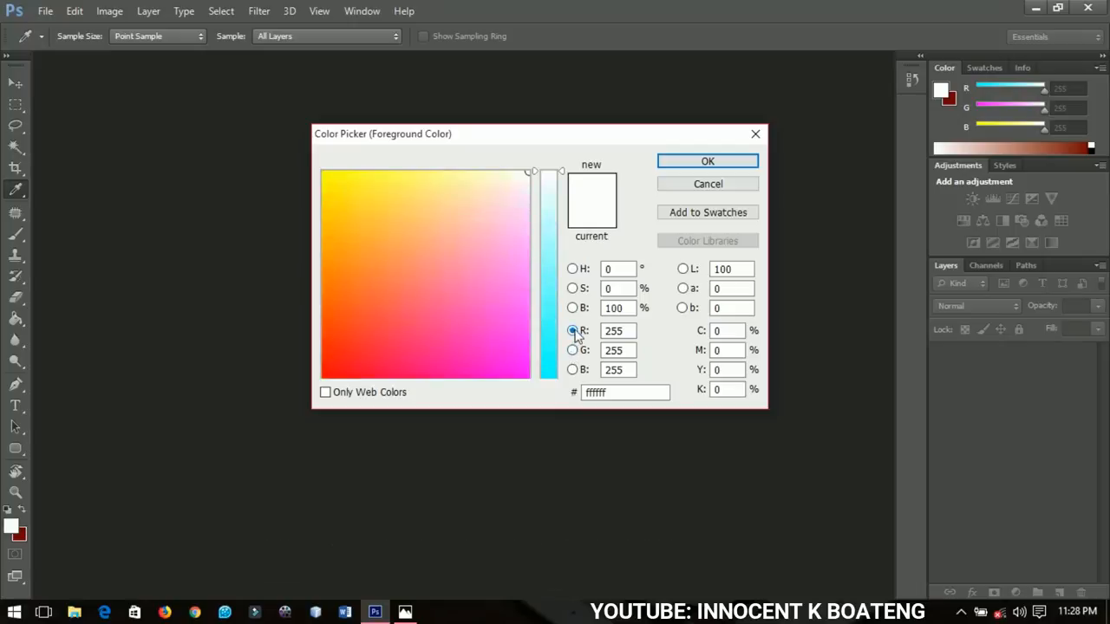
pyautogui.click(573, 309)
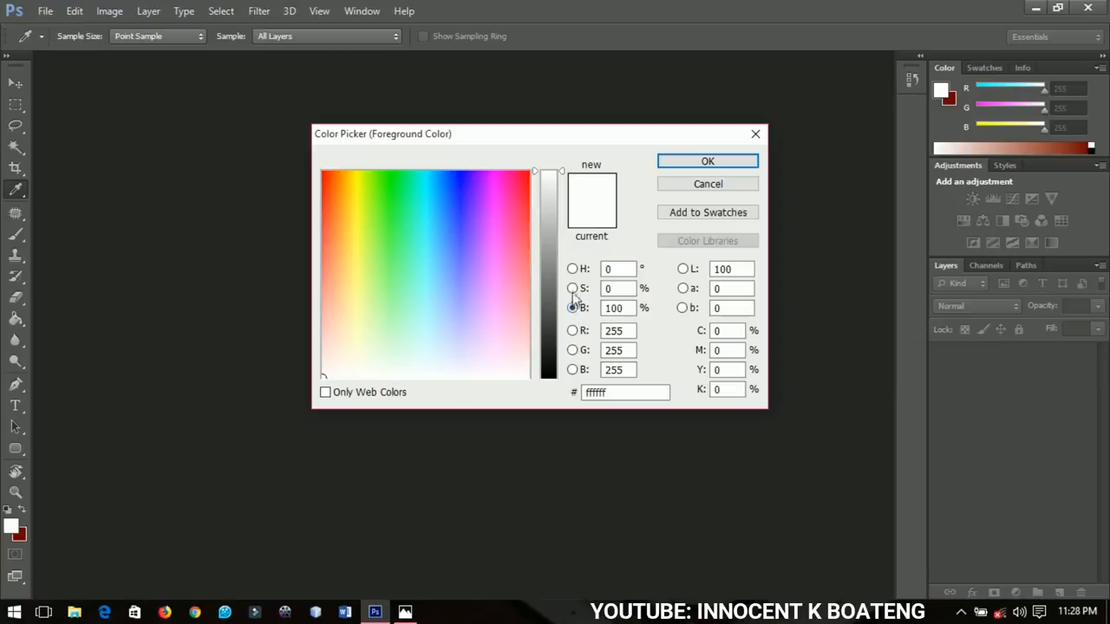
pyautogui.click(572, 288)
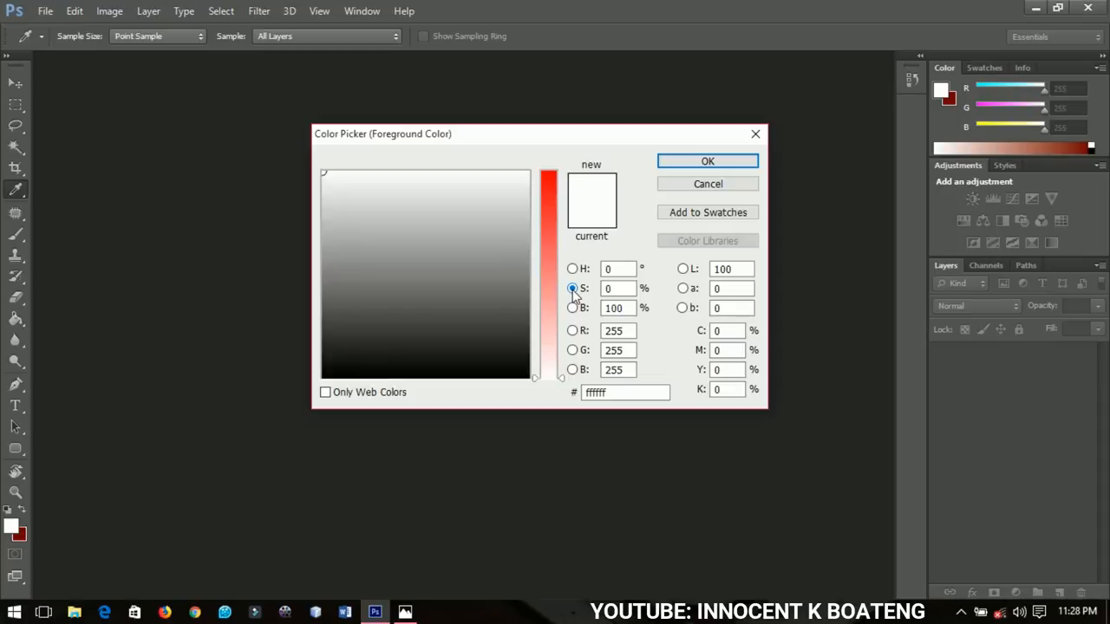
pyautogui.click(572, 267)
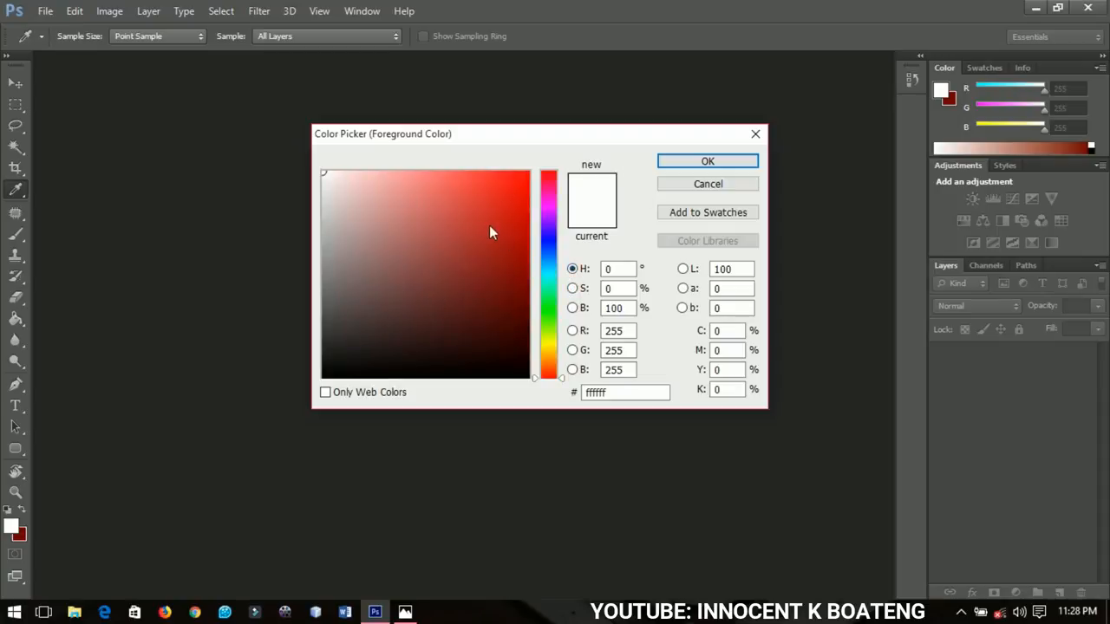
pyautogui.moveTo(496, 238)
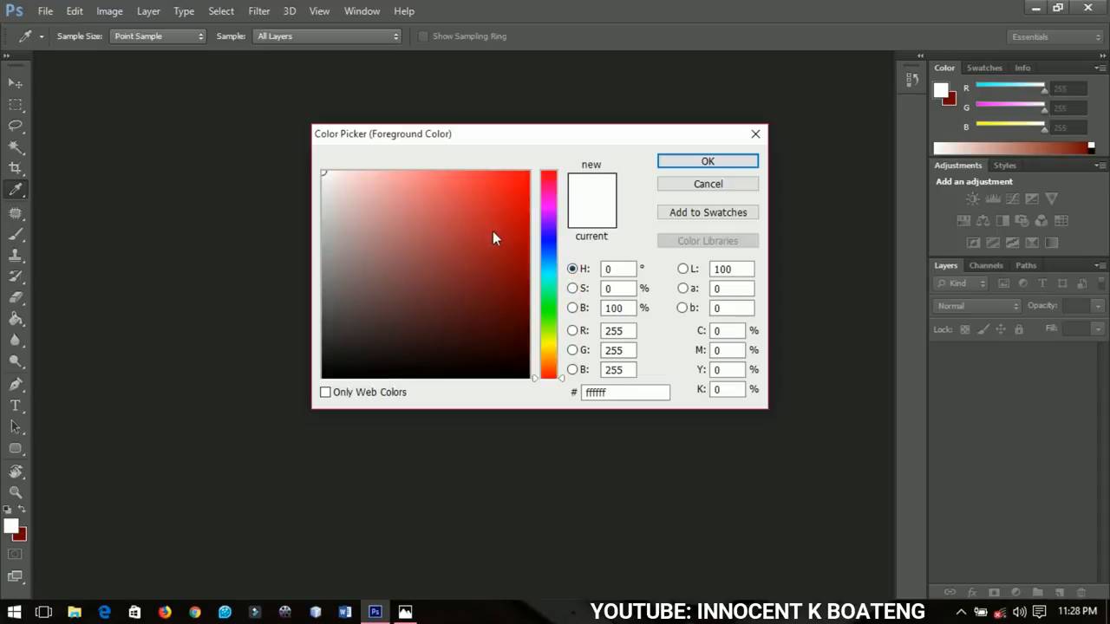
pyautogui.moveTo(524, 269)
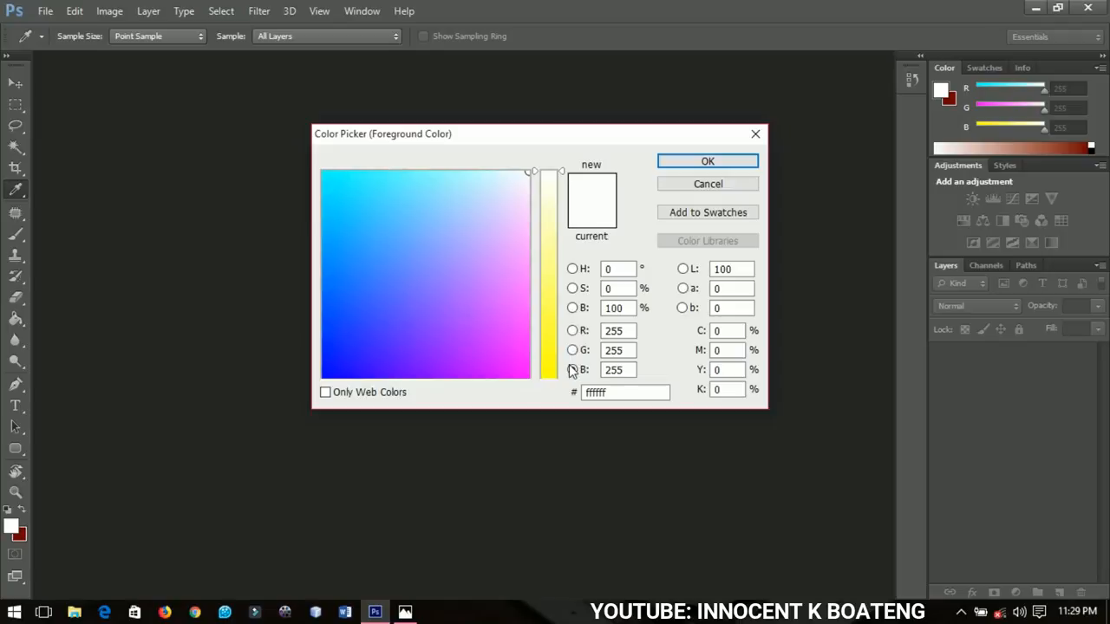
# Switch the Color Picker back to H (hue) mode and confirm with OK
pyautogui.click(572, 370)
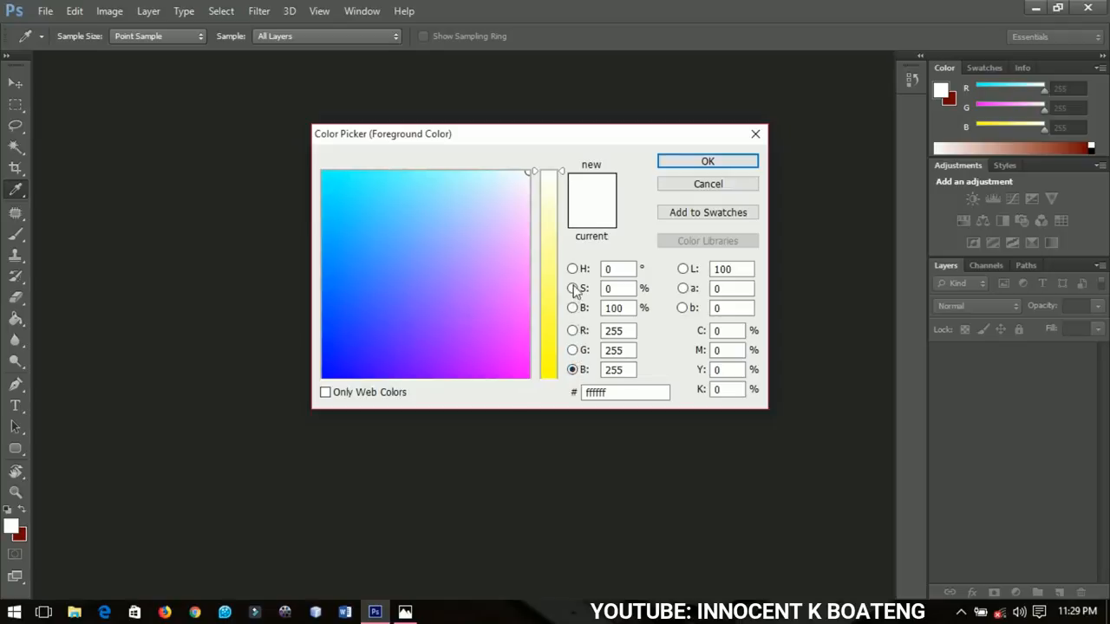
pyautogui.click(572, 269)
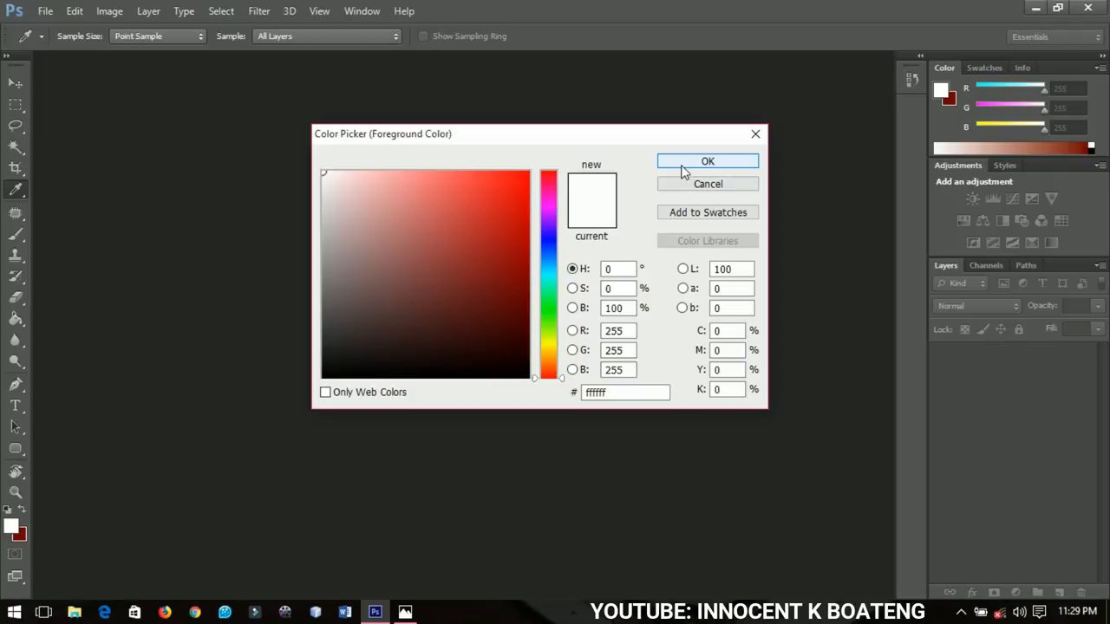
pyautogui.click(707, 161)
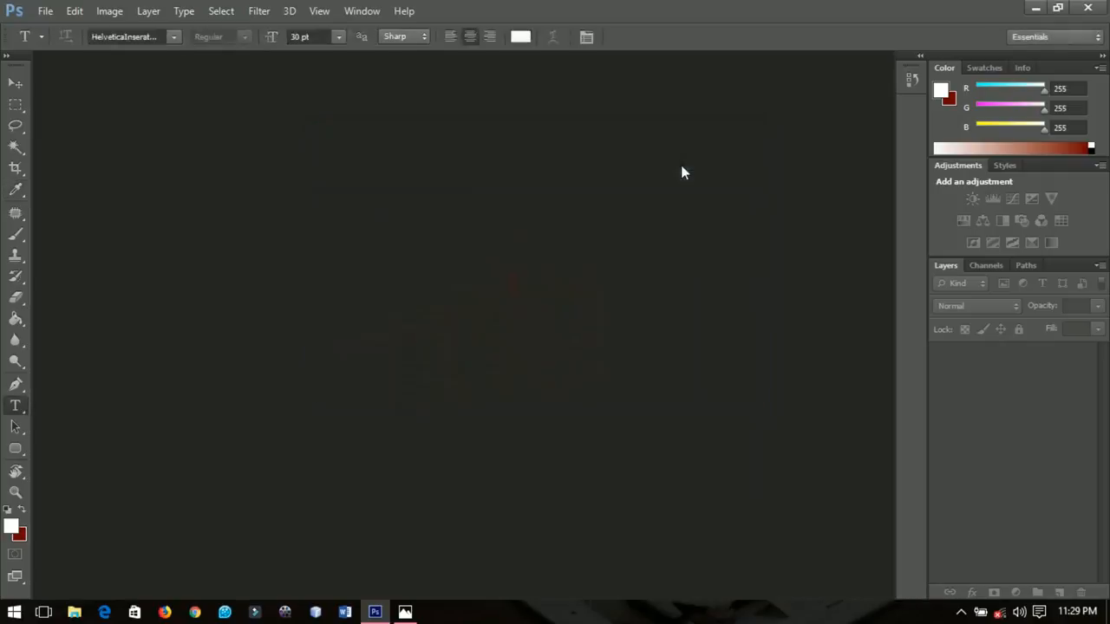
pyautogui.moveTo(791, 295)
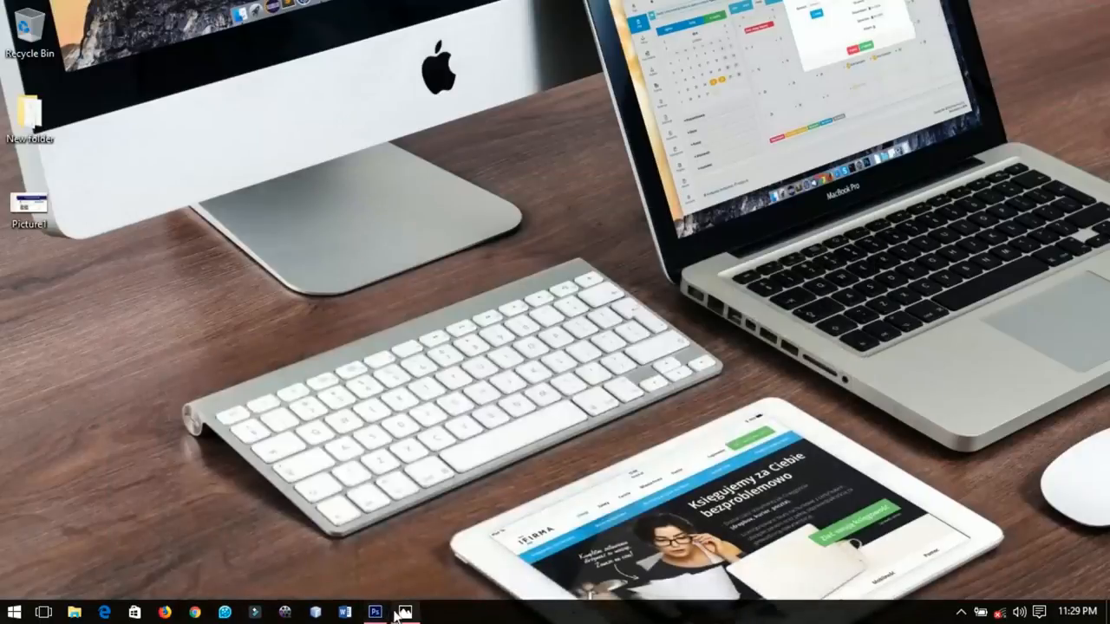
# Restore the Picture1.png YouTube screenshot in Windows Photos
pyautogui.click(402, 614)
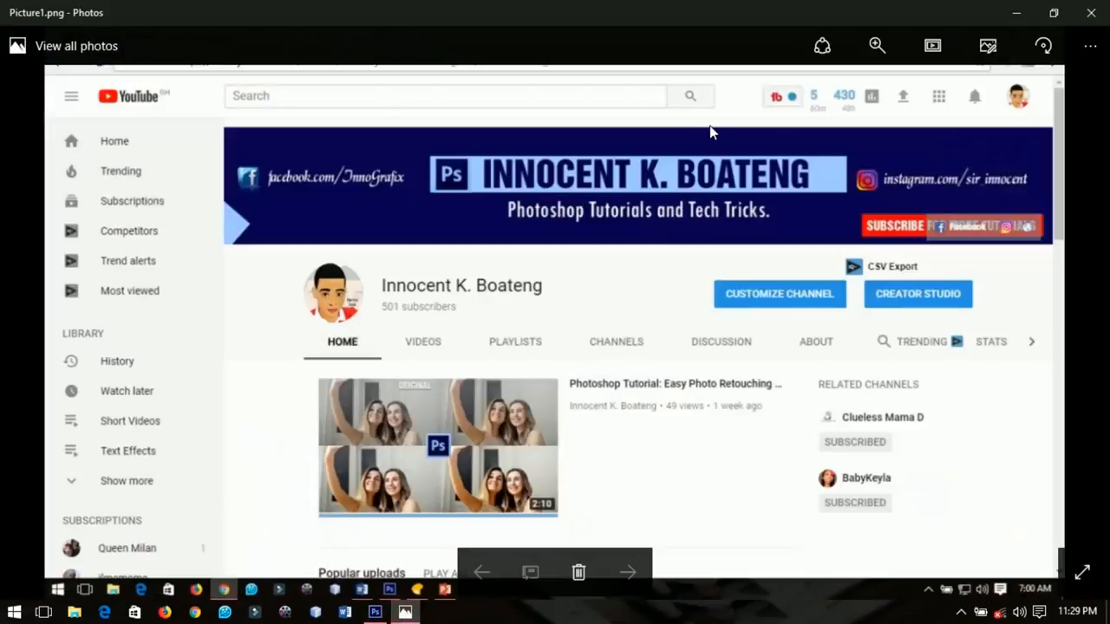